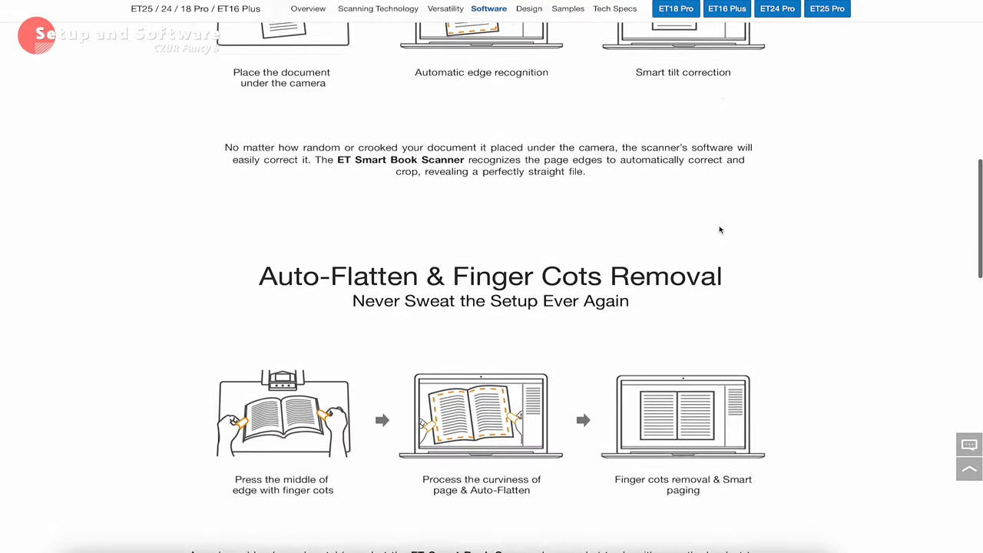
# Browse the support page and go to the Download Software section.
pyautogui.scroll(-3)
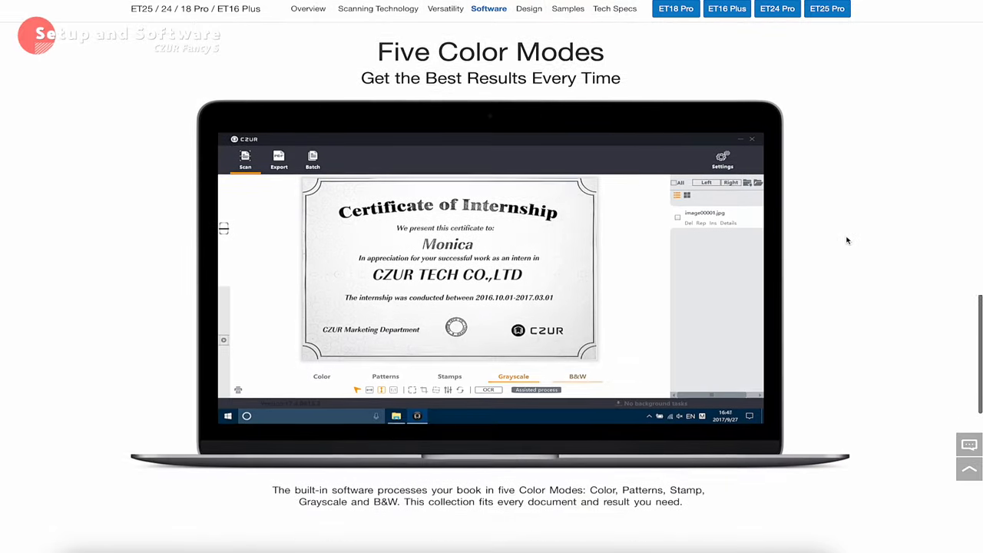
pyautogui.scroll(-3)
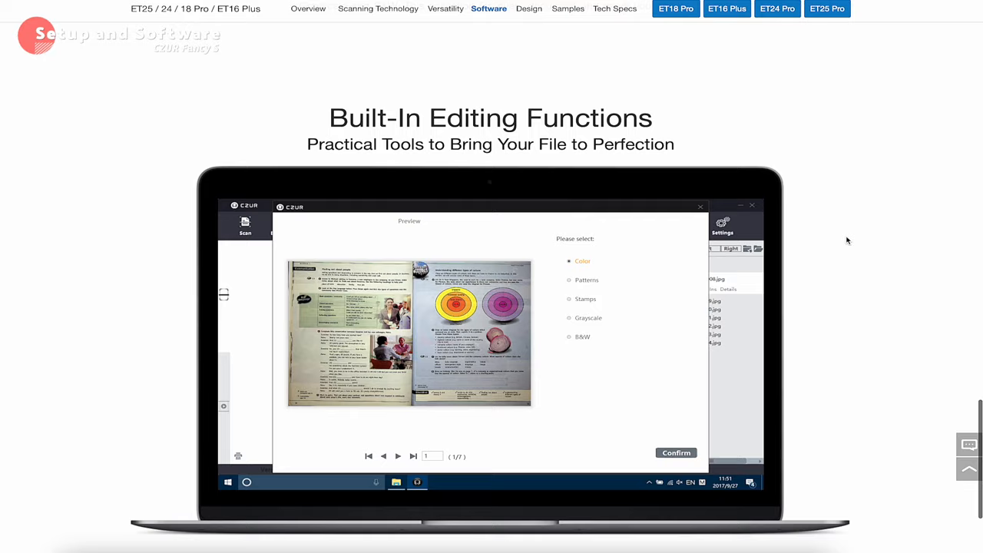
pyautogui.scroll(-3)
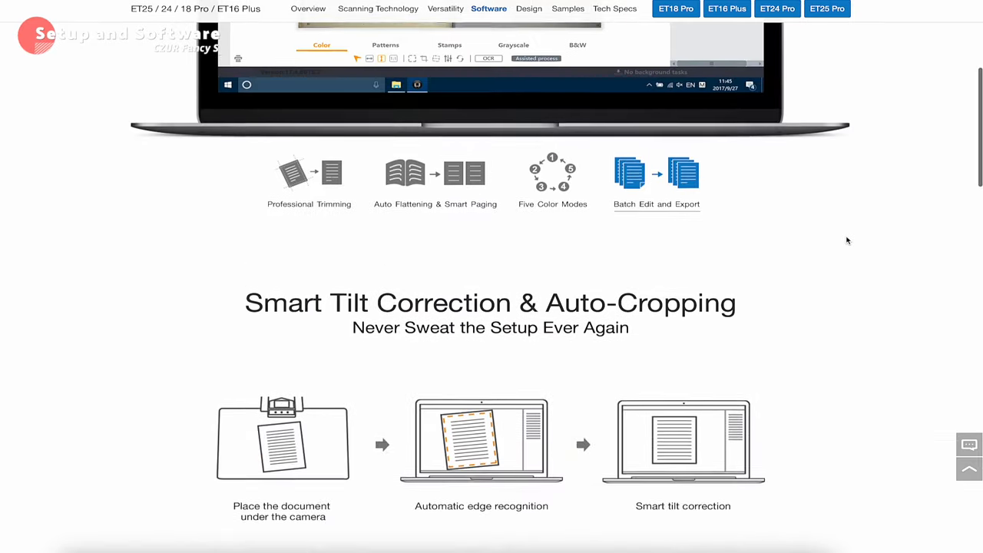
pyautogui.scroll(3)
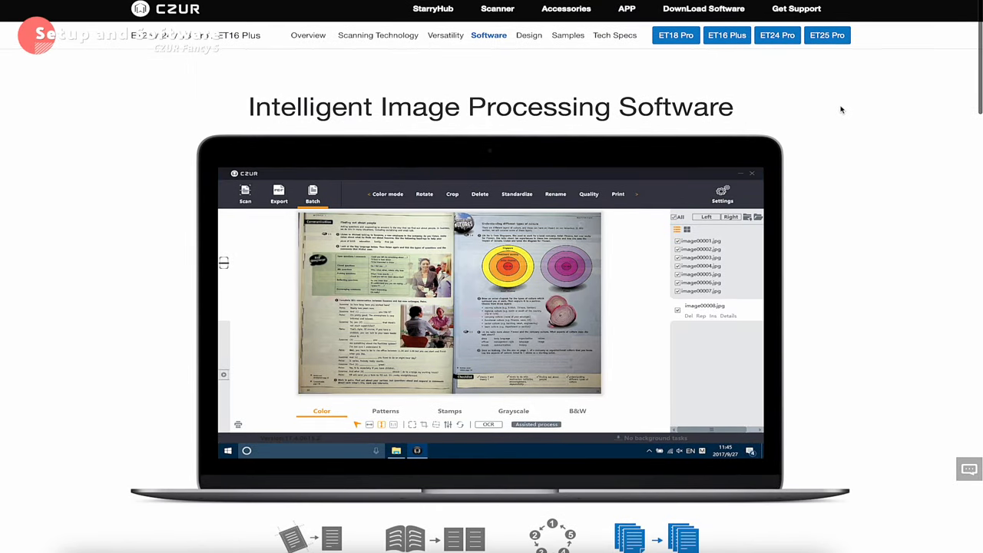
pyautogui.moveTo(699, 13)
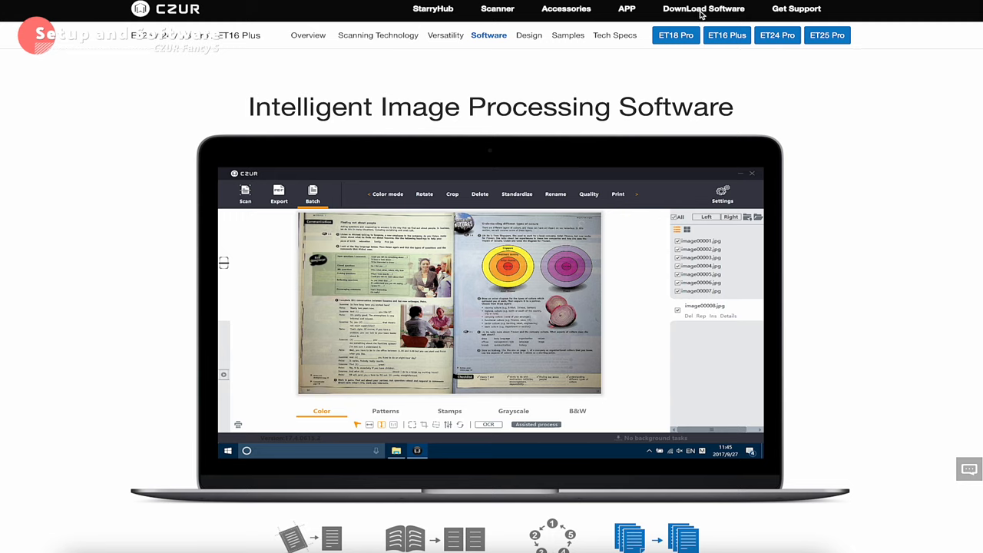
pyautogui.moveTo(694, 13)
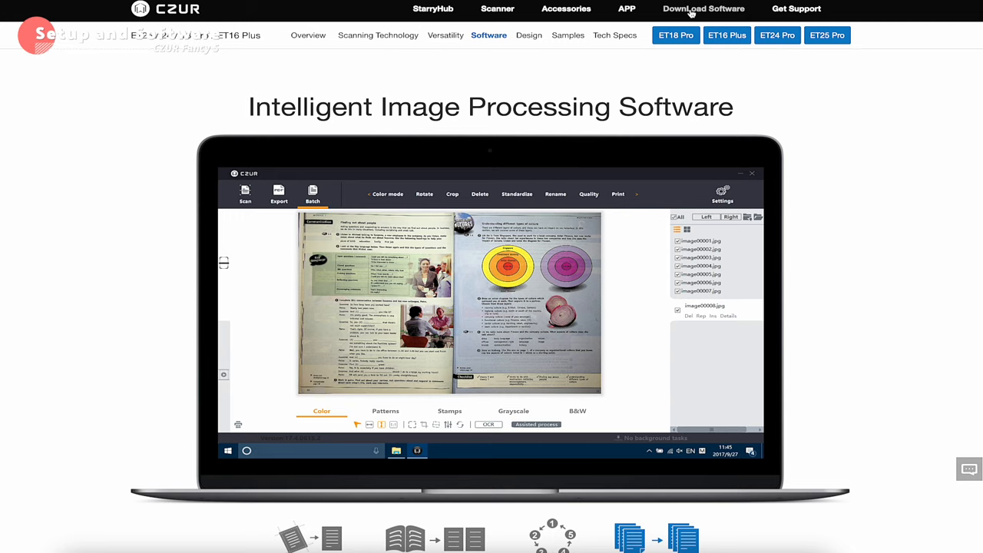
pyautogui.click(704, 10)
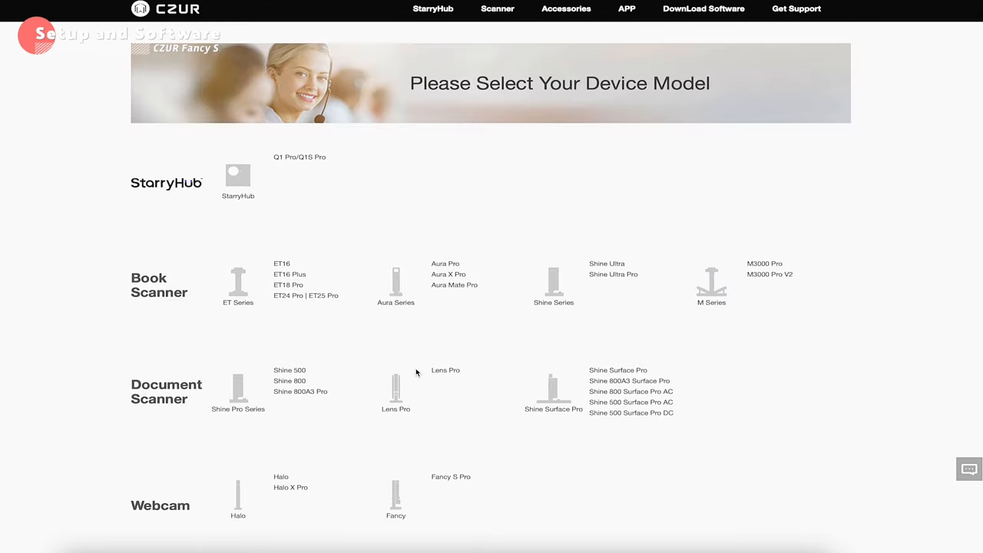
# Choose the Fancy S Pro model under Webcam from the device list.
pyautogui.scroll(-3)
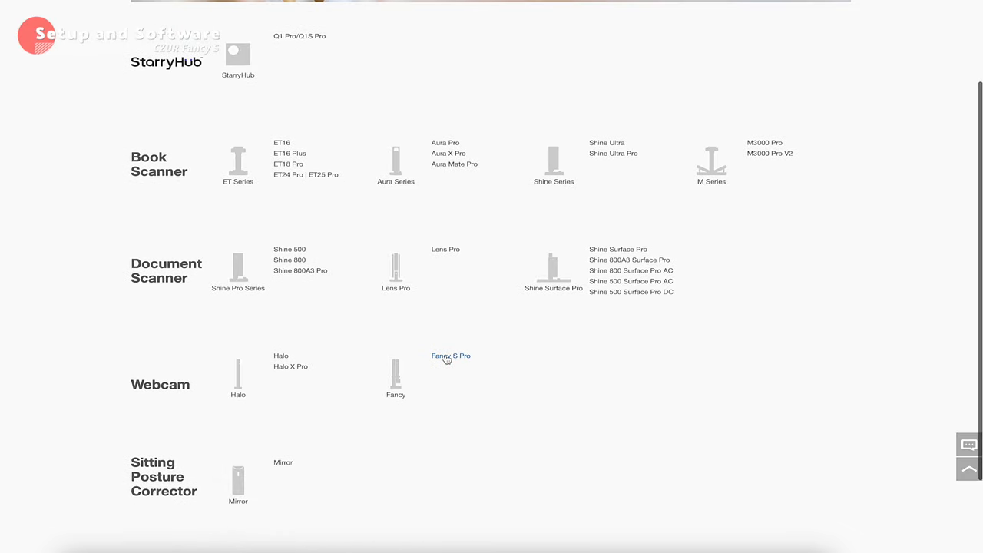
pyautogui.click(451, 356)
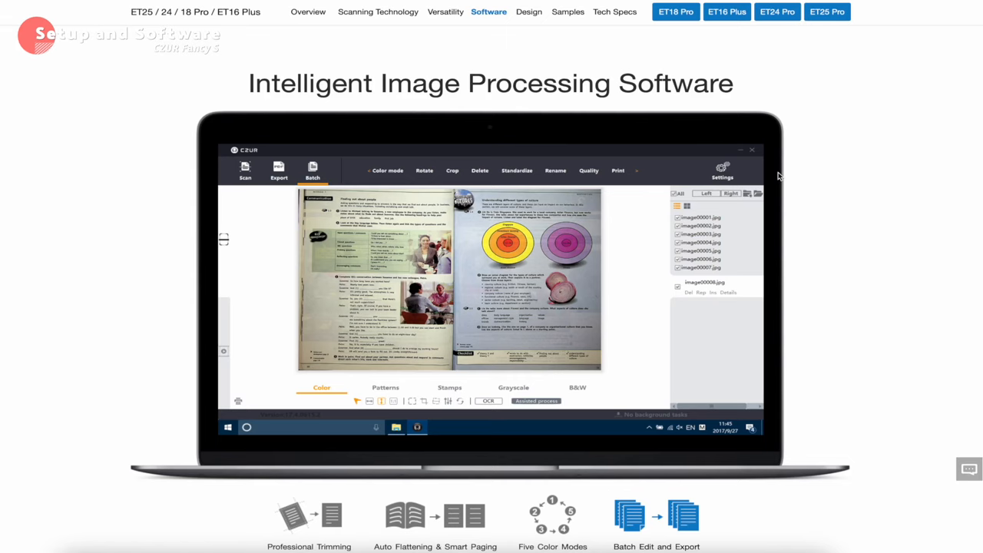
# View the Fancy S Pro Product Software listing of CZUR Visualizer for Windows and macOS.
pyautogui.scroll(-3)
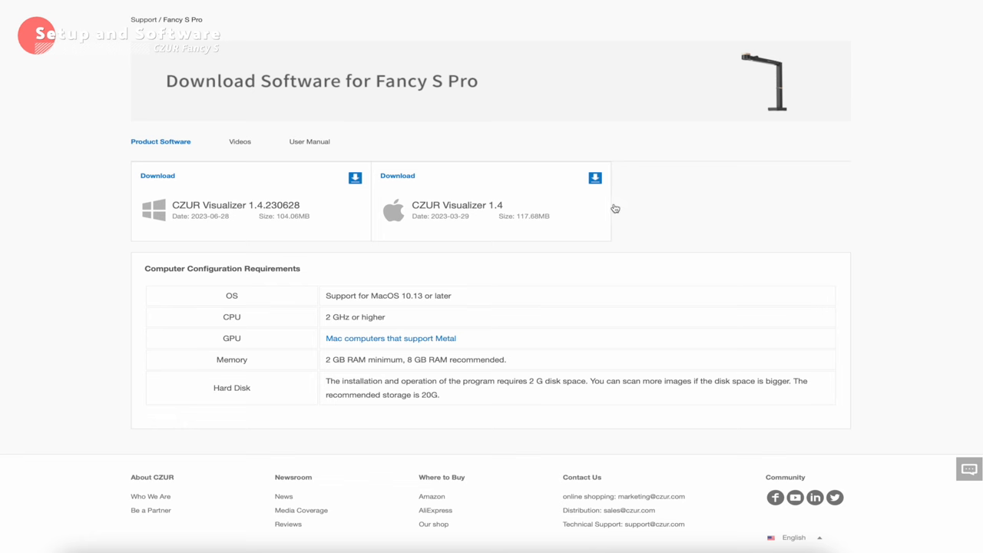
pyautogui.moveTo(658, 267)
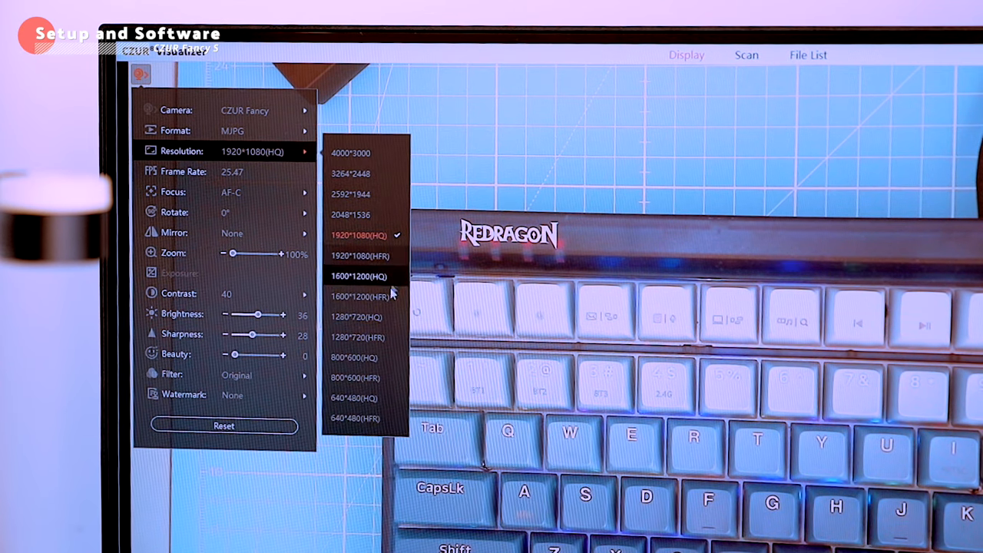
# Switch the camera to 1600*1200(HQ) resolution, accepting that annotations will be cleared.
pyautogui.click(358, 276)
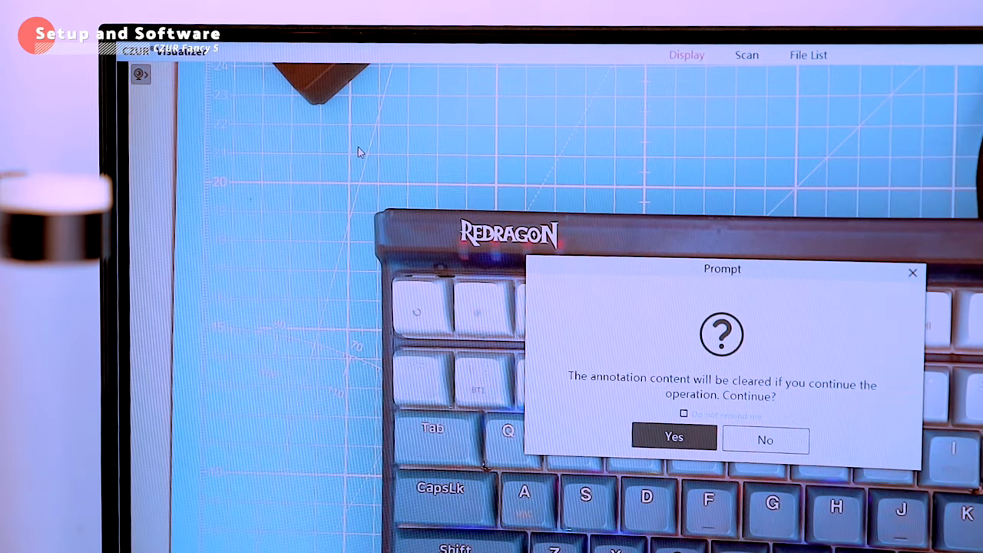
pyautogui.click(673, 436)
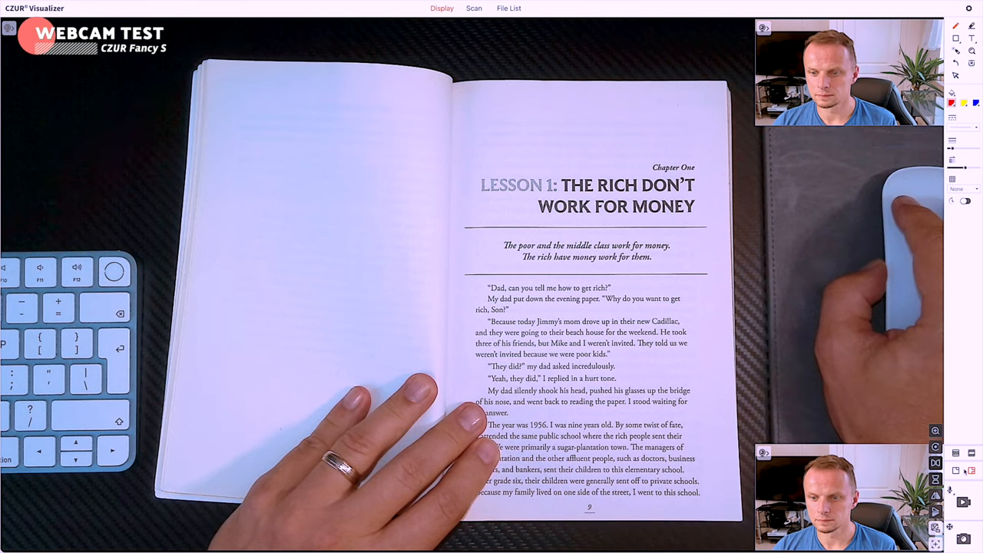